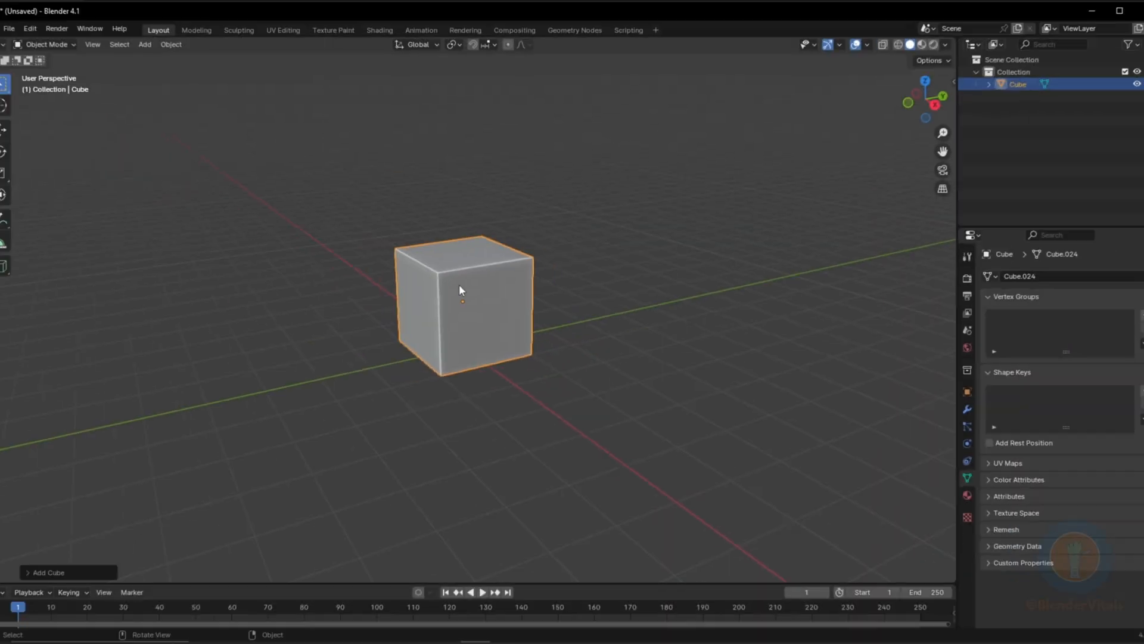
Enter Edit Mode with face select, nudge the top face, cancel, then delete all the cube's geometry
{"action": "key", "text": "Tab"}
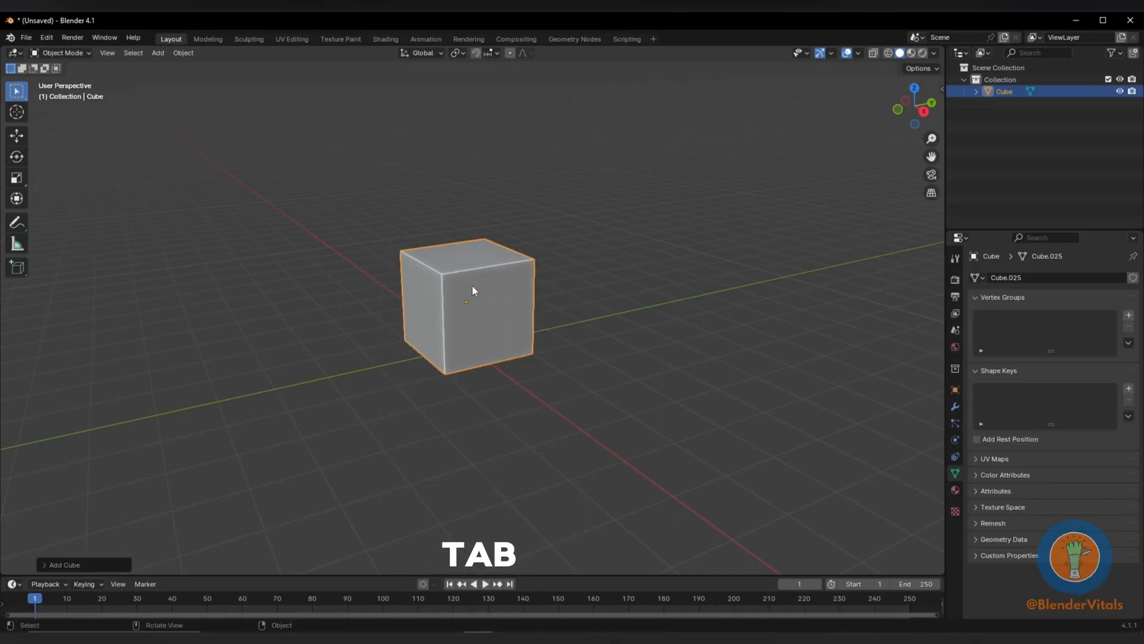
{"action": "key", "text": "Tab"}
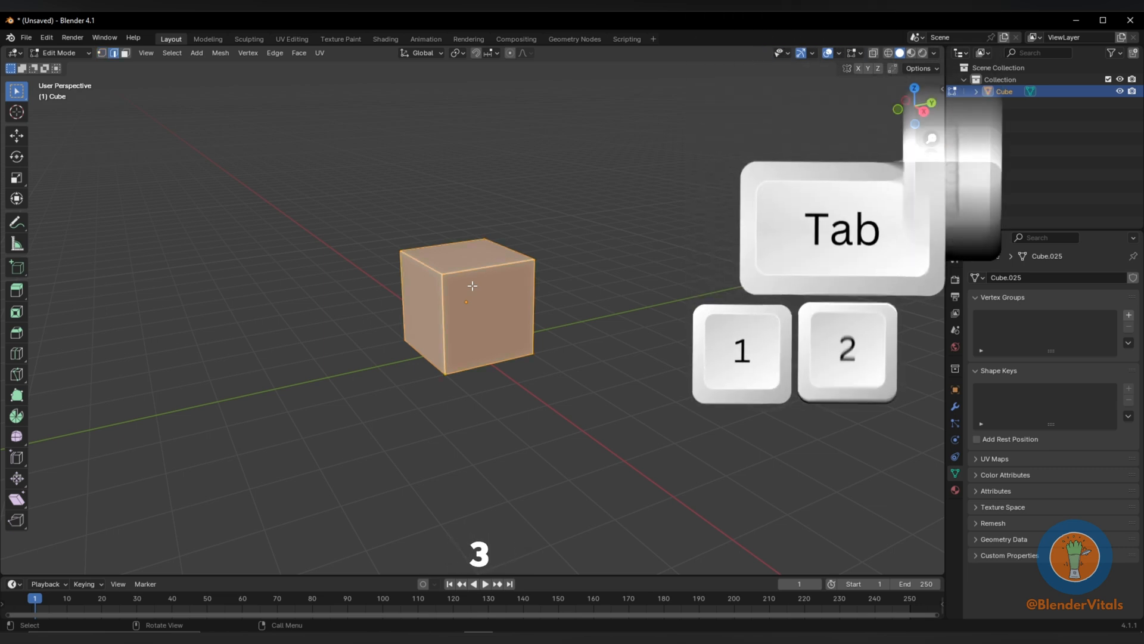
{"action": "key", "text": "3"}
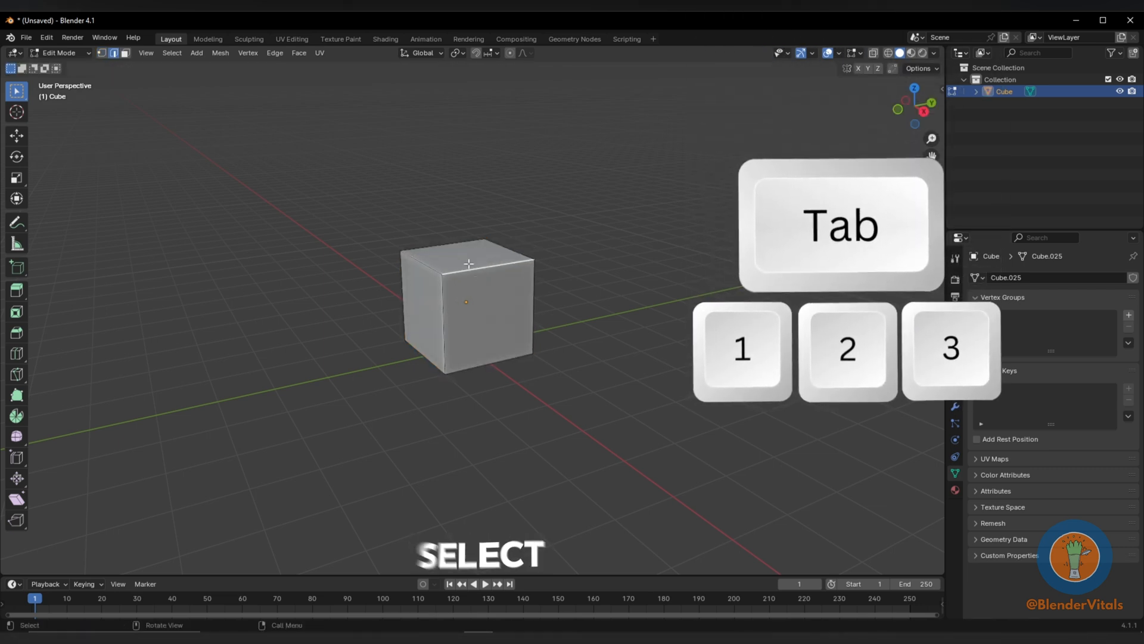
{"action": "key", "text": "g"}
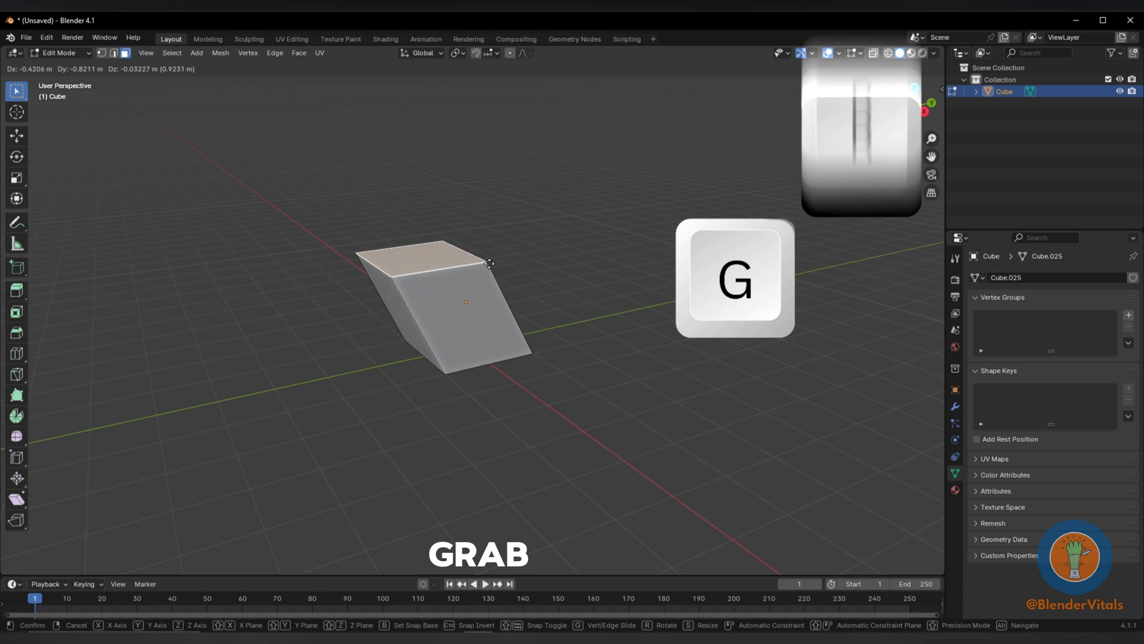
{"action": "key", "text": "s"}
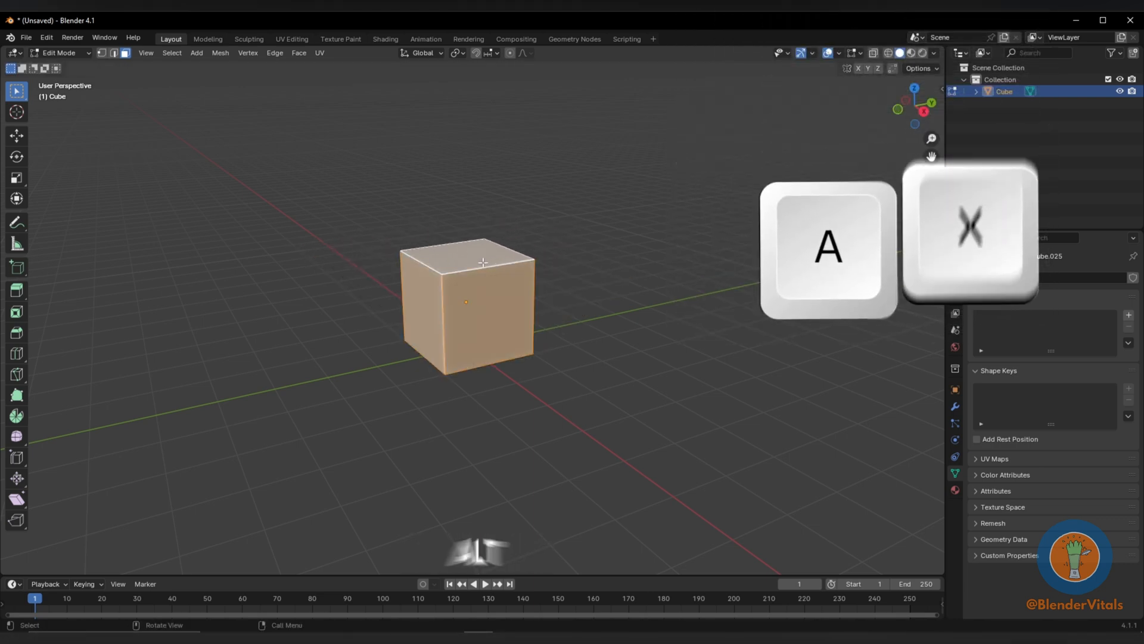
{"action": "key", "text": "Ctrl+Z"}
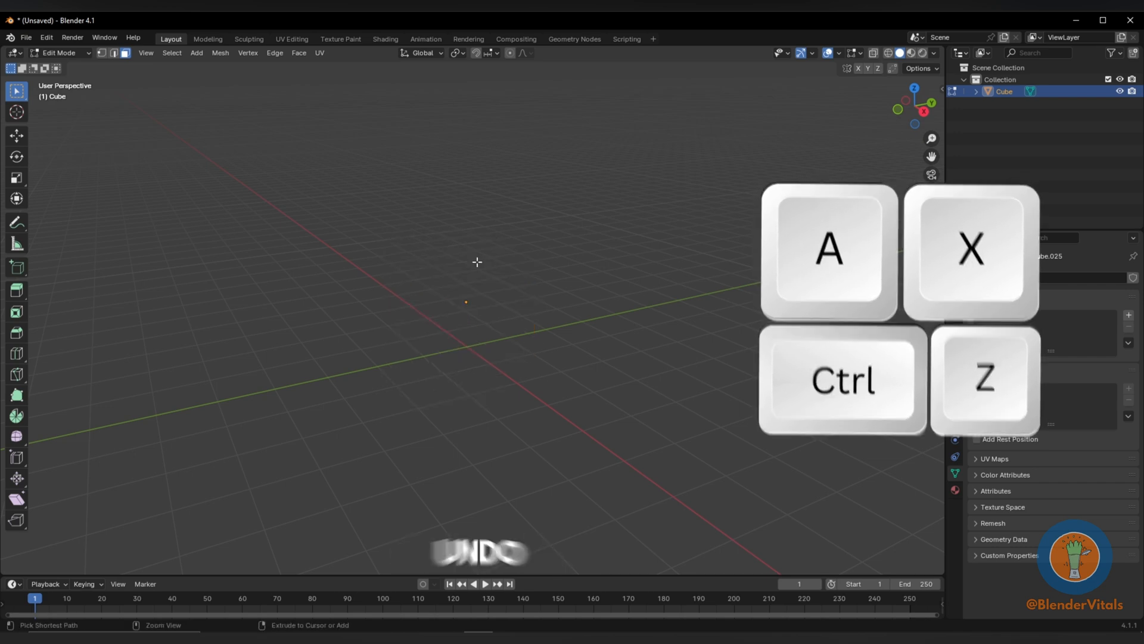
Undo to restore the cube, duplicate and round copies into spheres, then separate them By Loose Parts
{"action": "key", "text": "shift+d"}
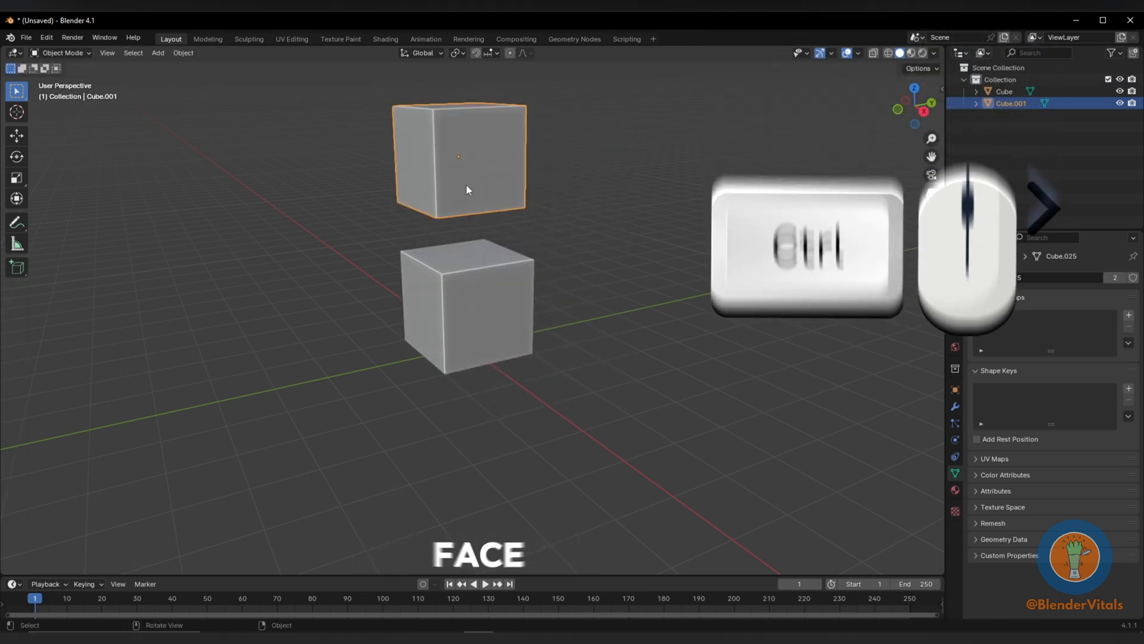
{"action": "key", "text": "Tab"}
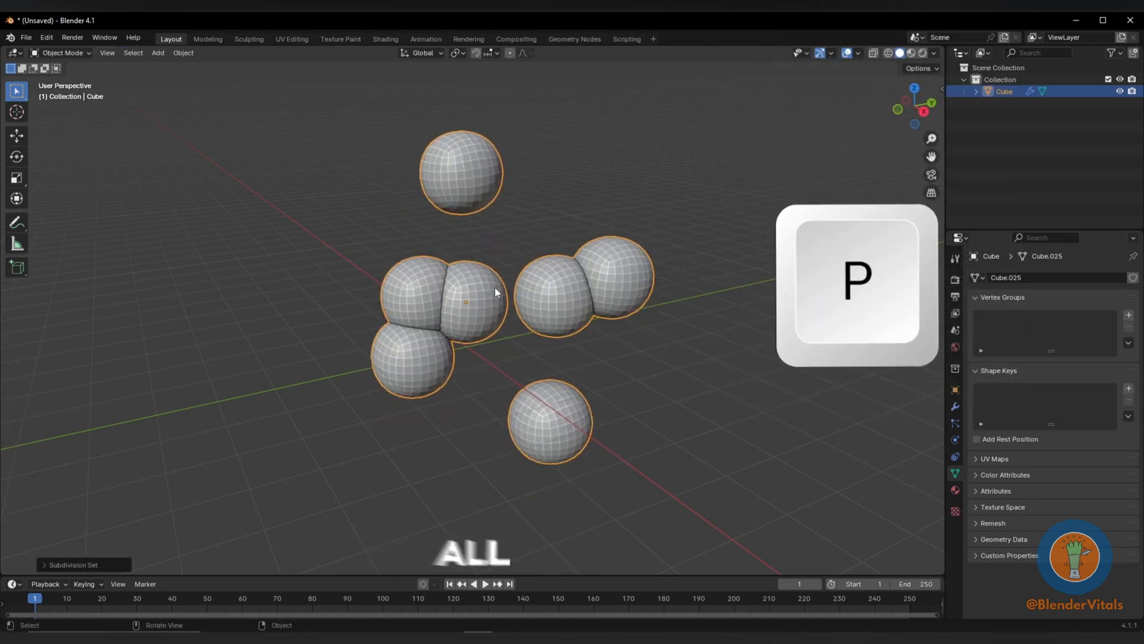
{"action": "key", "text": "p"}
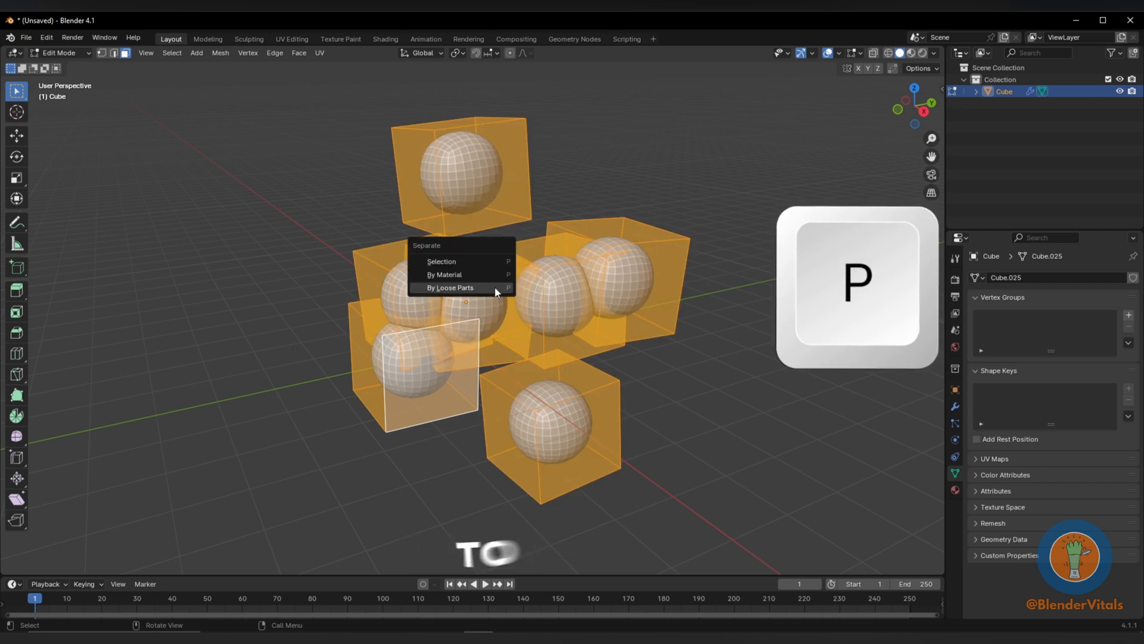
{"action": "left_click", "coordinate": [450, 287]}
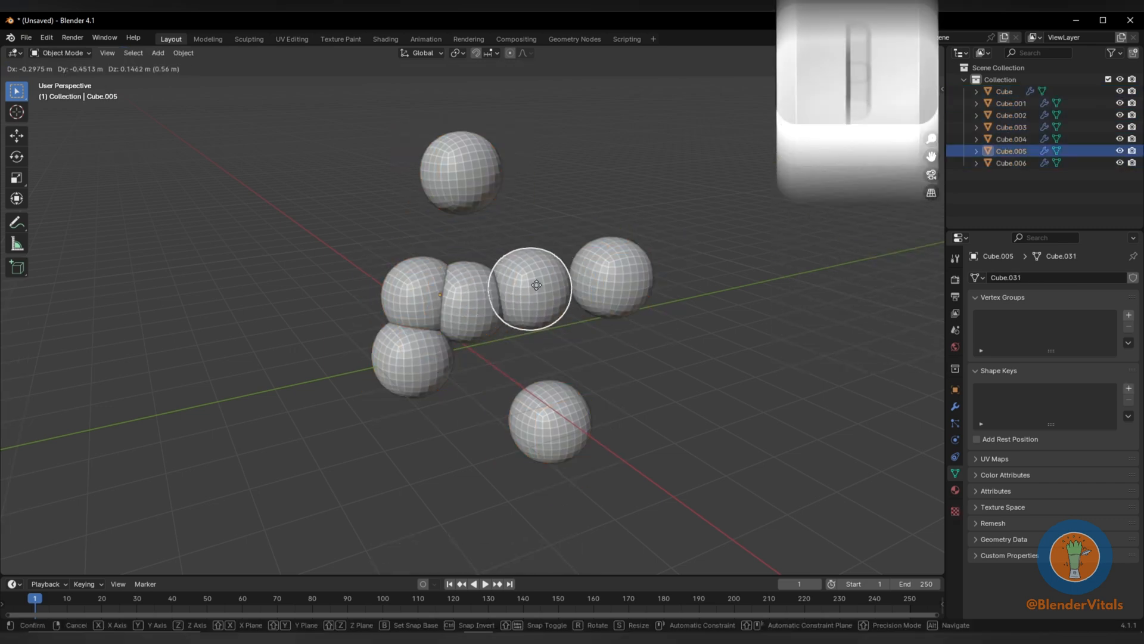
Select all sphere objects, join them with Ctrl+J, and merge every vertex At Center
{"action": "key", "text": "ctrl+j"}
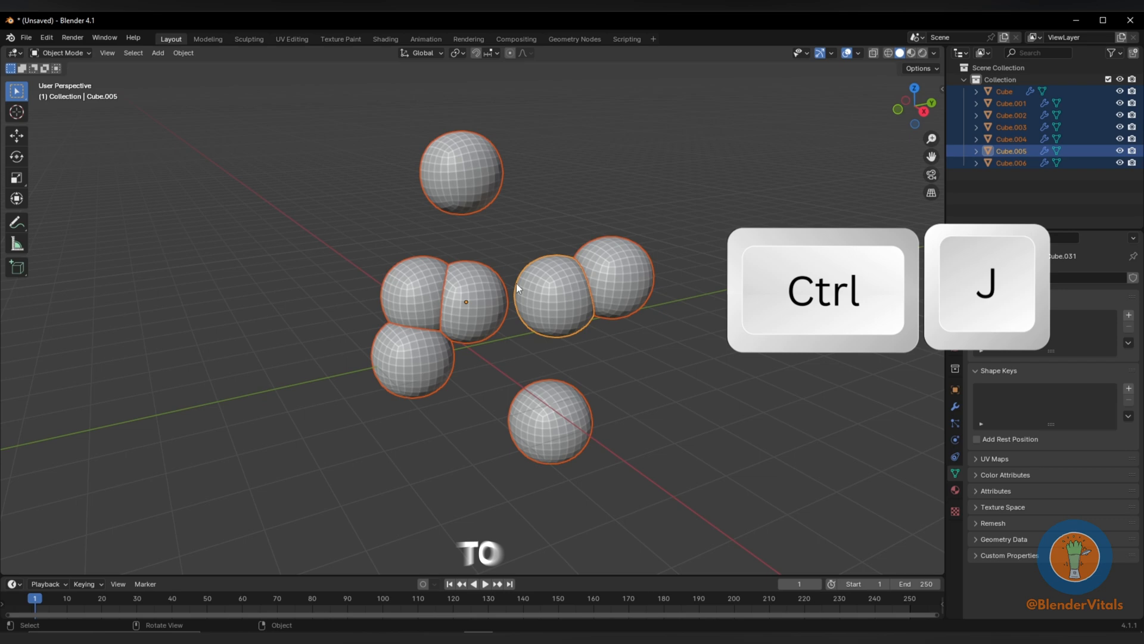
{"action": "key", "text": "ctrl+j"}
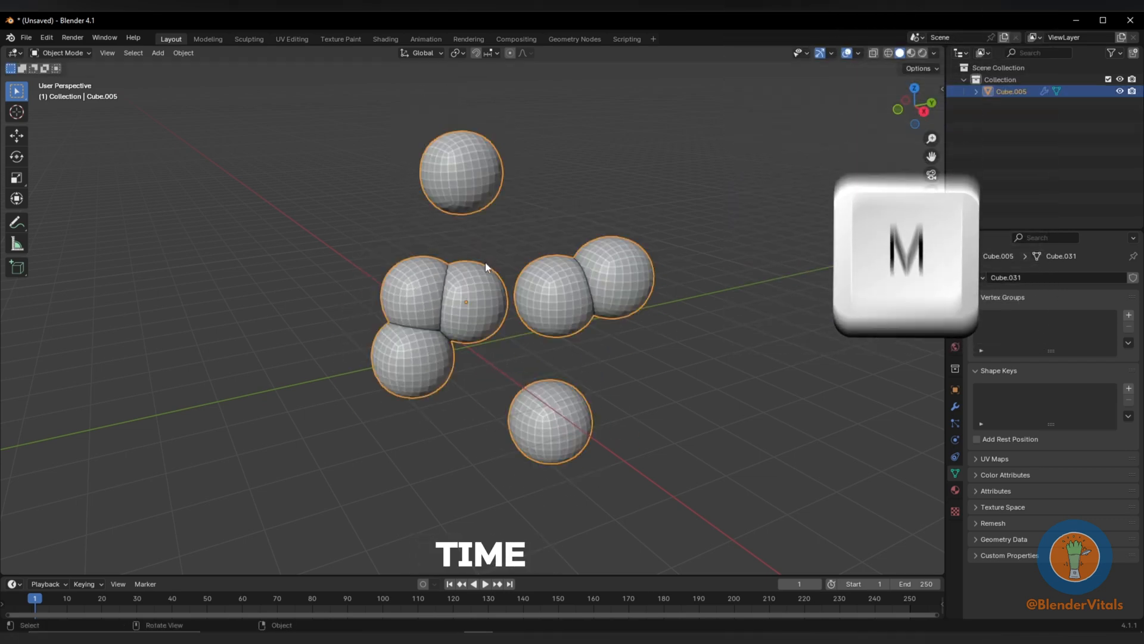
{"action": "key", "text": "Tab"}
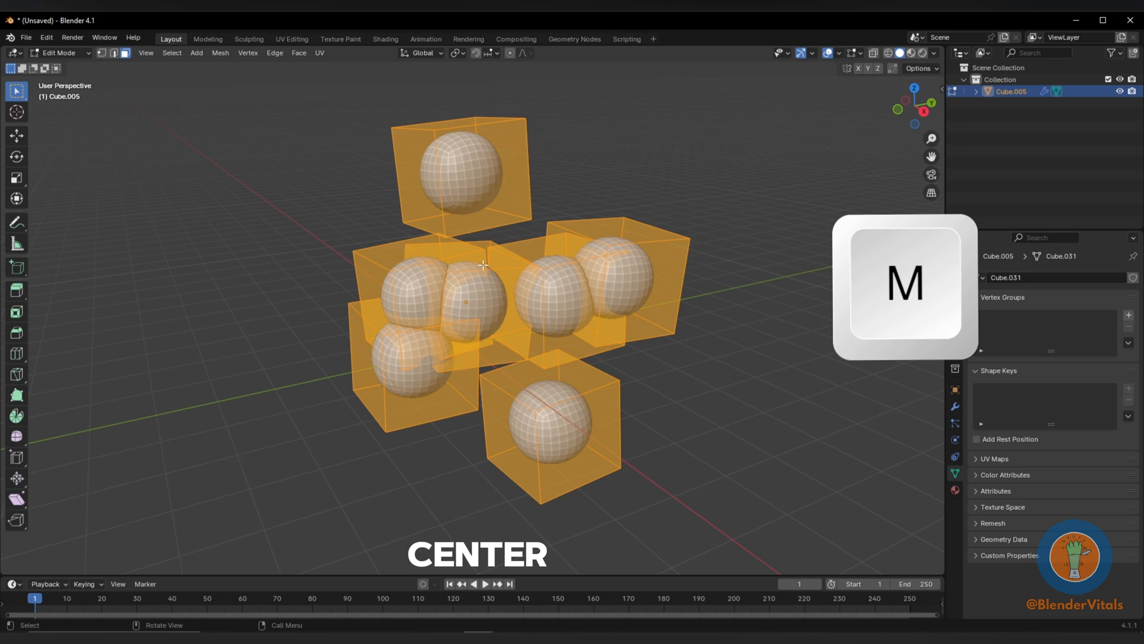
{"action": "key", "text": "m"}
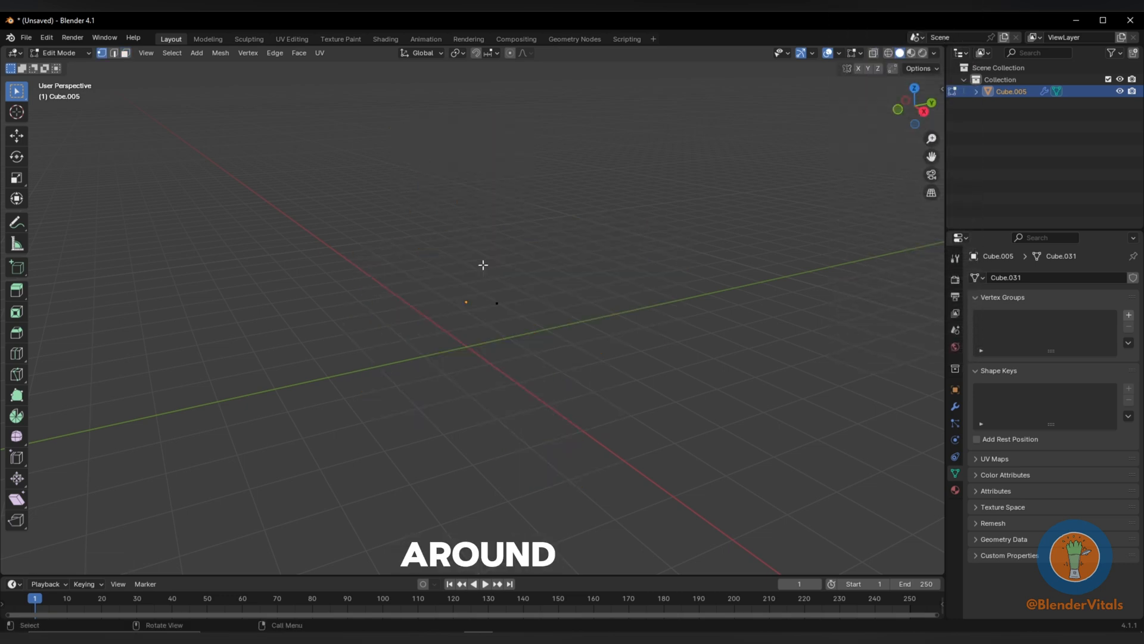